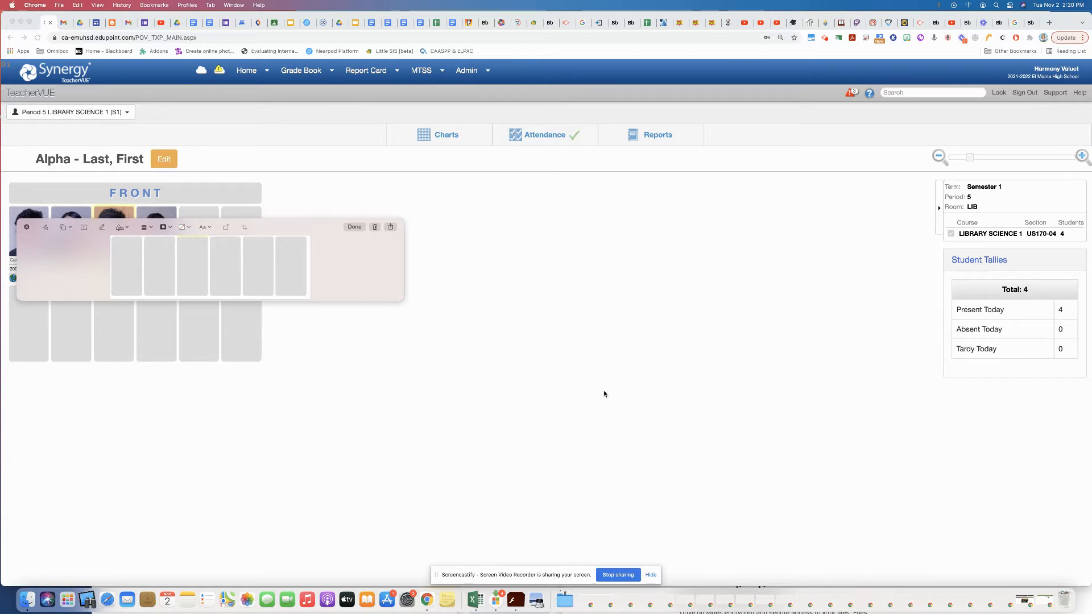
{"action": "mouse_move", "coordinate": [614, 357]}
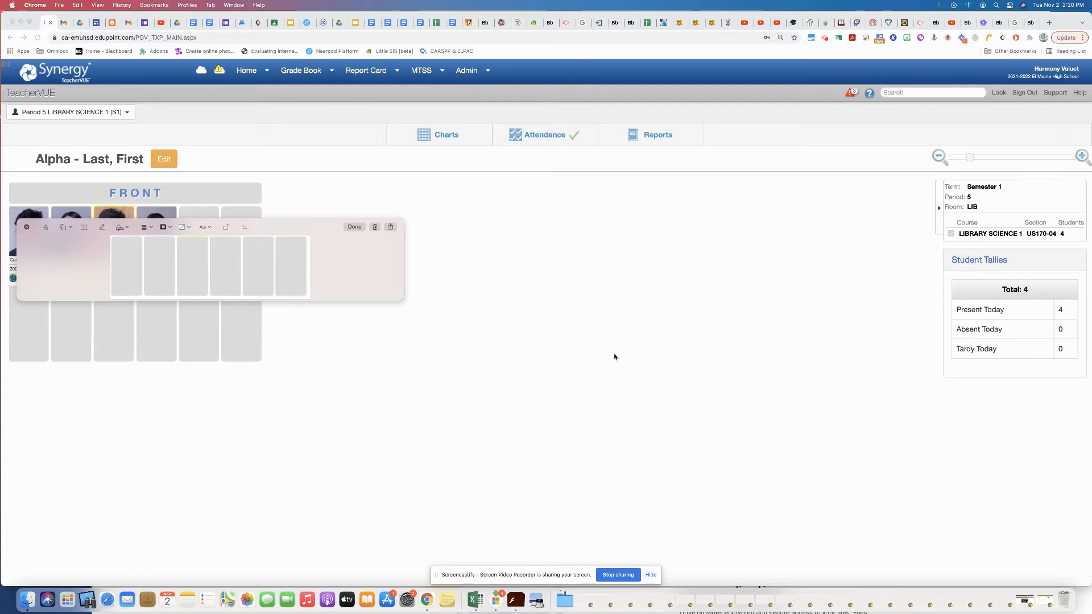
{"action": "mouse_move", "coordinate": [478, 223]}
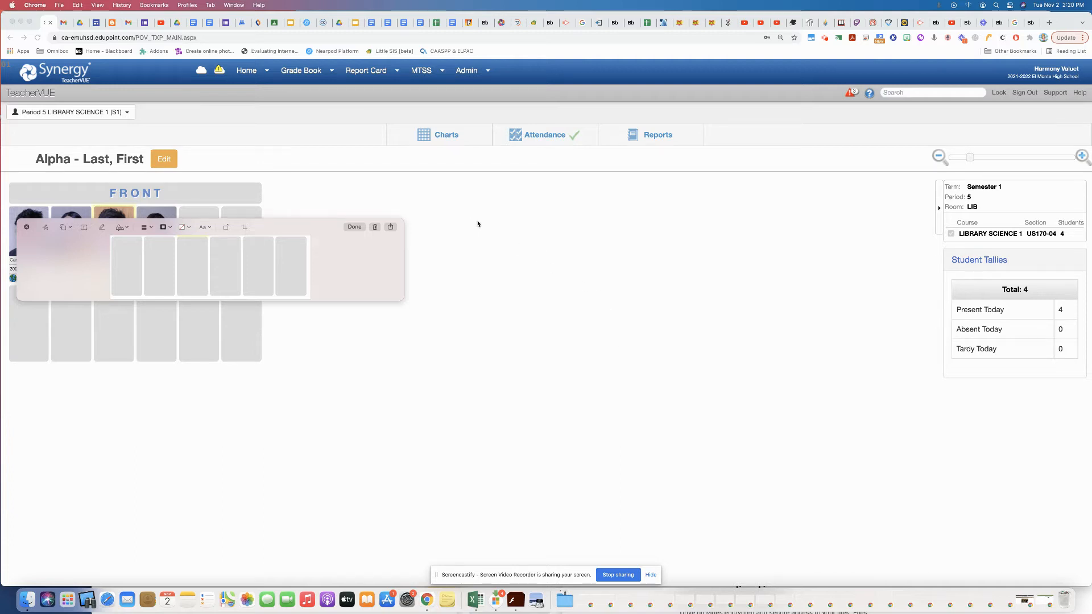
{"action": "mouse_move", "coordinate": [294, 191]}
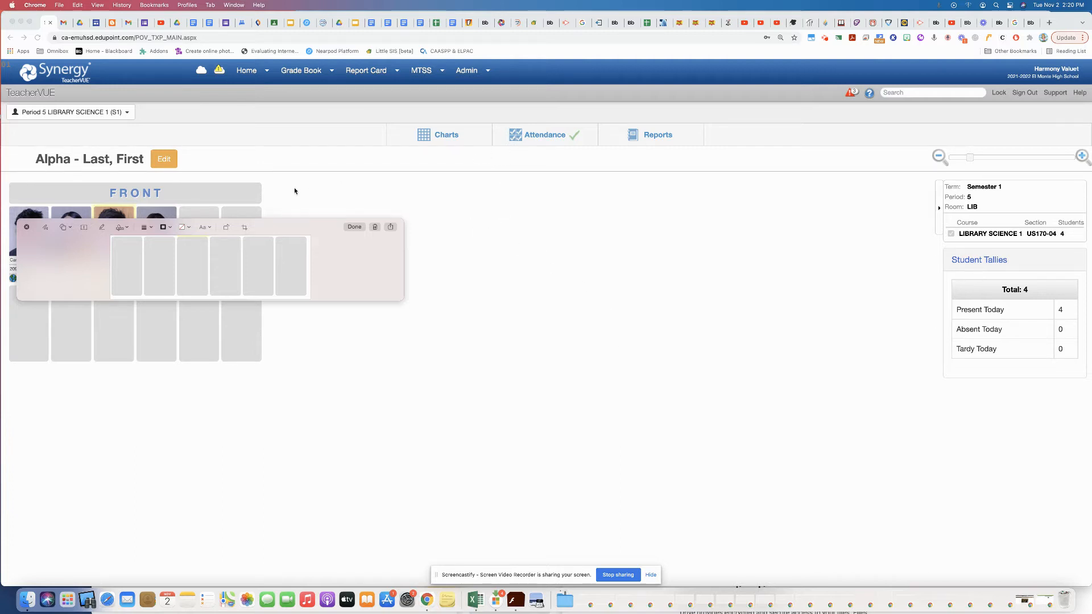
{"action": "mouse_move", "coordinate": [142, 199]}
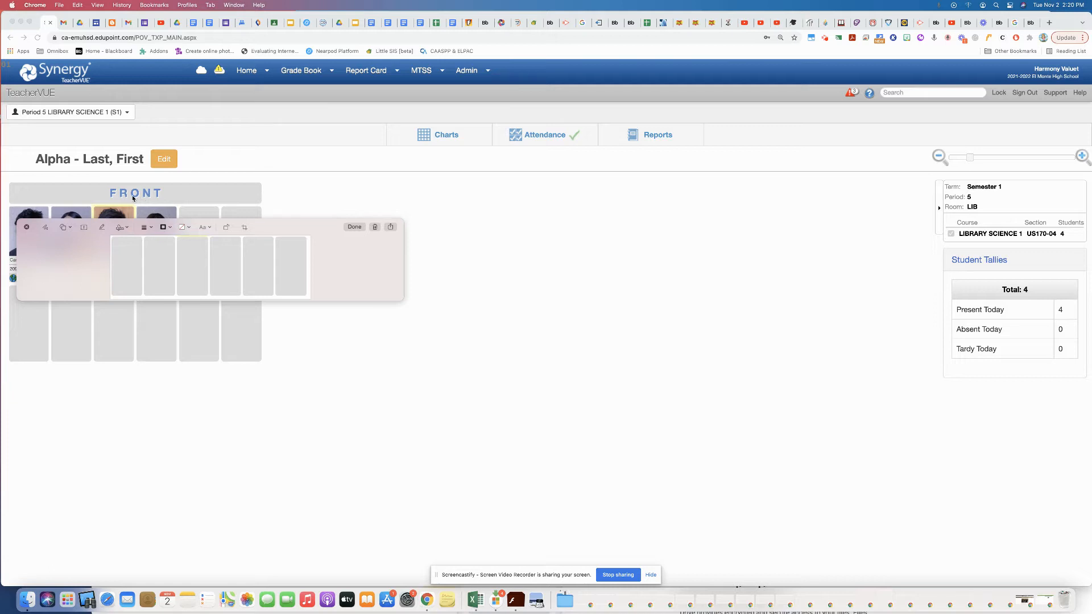
{"action": "mouse_move", "coordinate": [13, 239]}
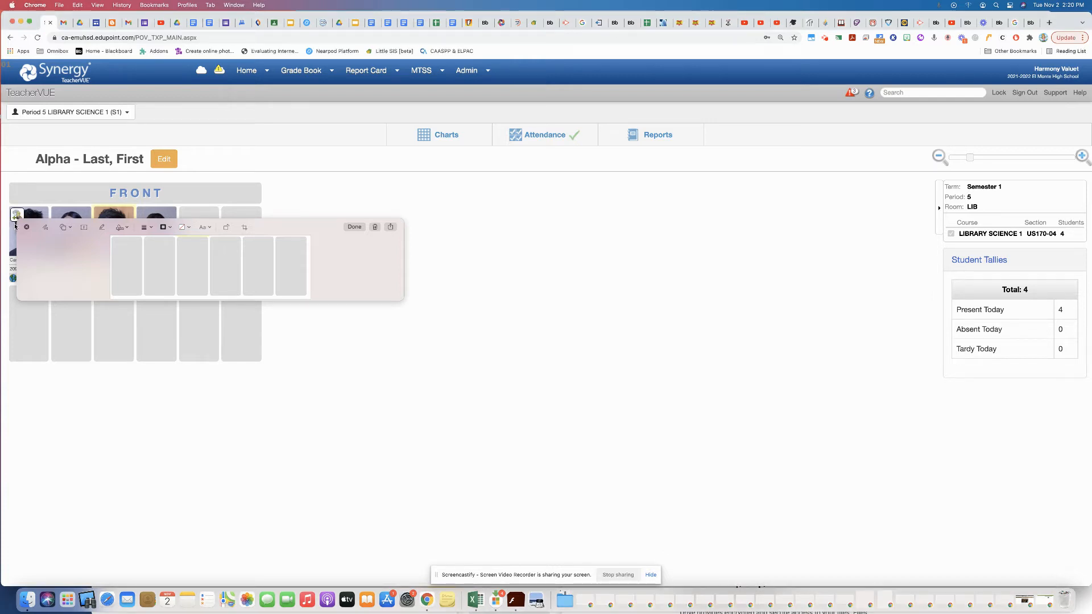
{"action": "mouse_move", "coordinate": [16, 217]}
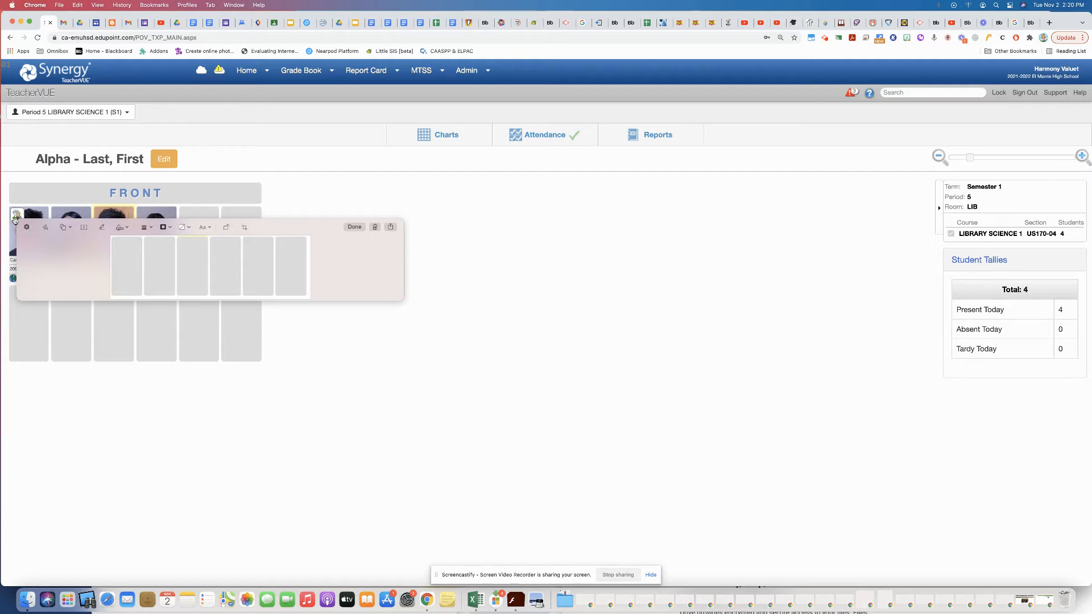
{"action": "mouse_move", "coordinate": [16, 217]}
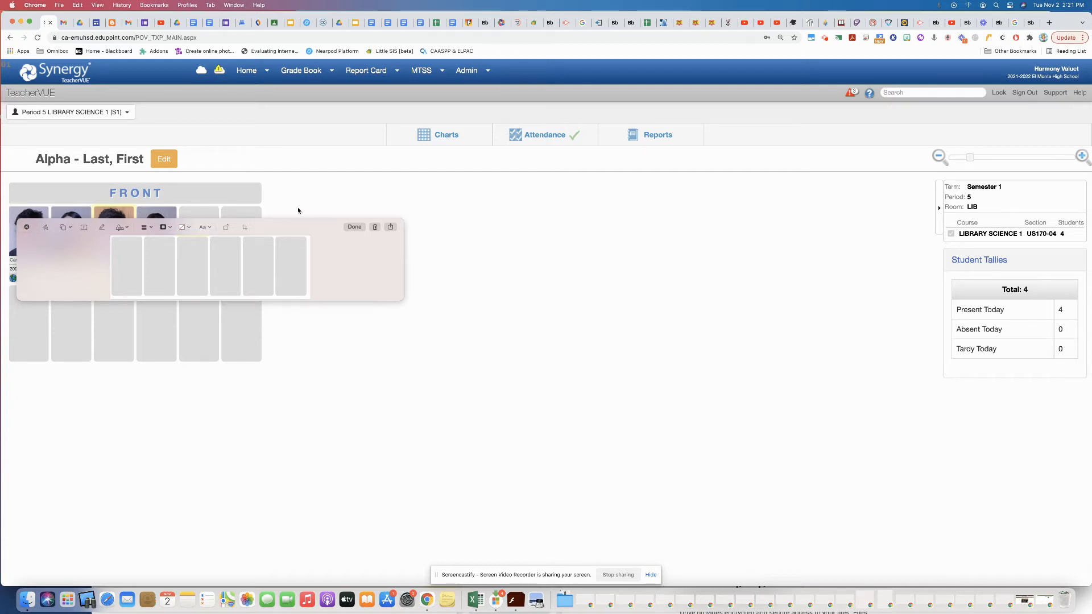
Step: Start a new comment for the top-left student, dated 11/02/2021 at 2:21 pm
{"action": "left_click", "coordinate": [825, 38]}
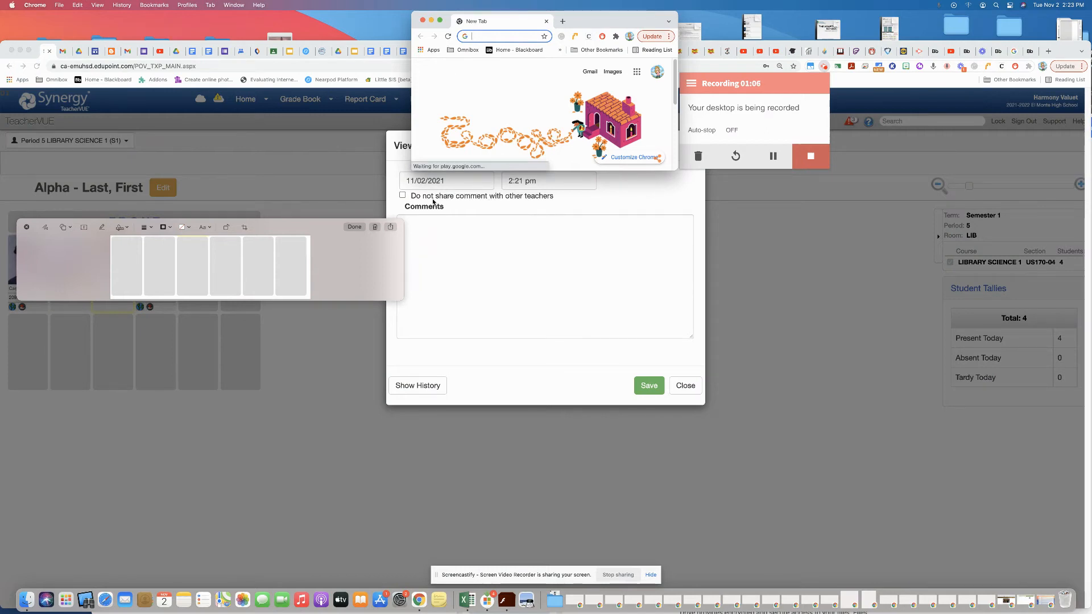
{"action": "mouse_move", "coordinate": [505, 206]}
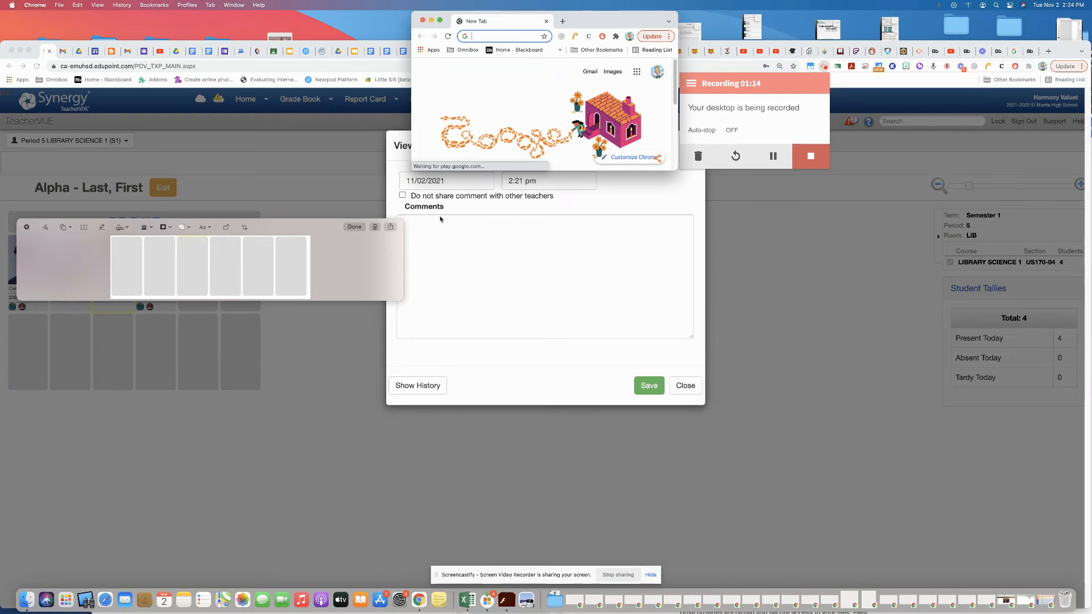
{"action": "mouse_move", "coordinate": [431, 263]}
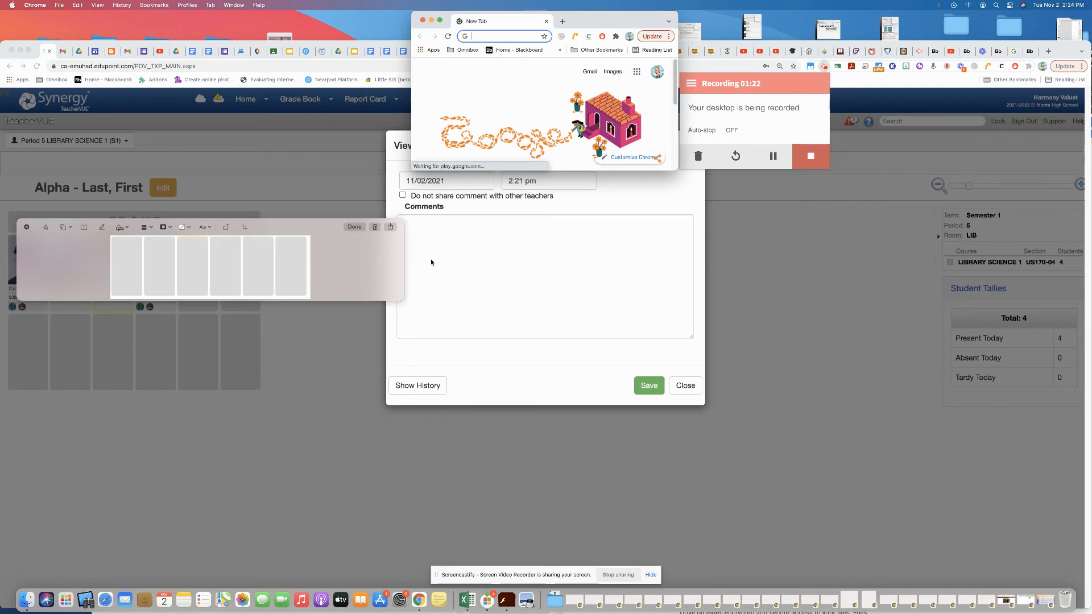
{"action": "mouse_move", "coordinate": [428, 264]}
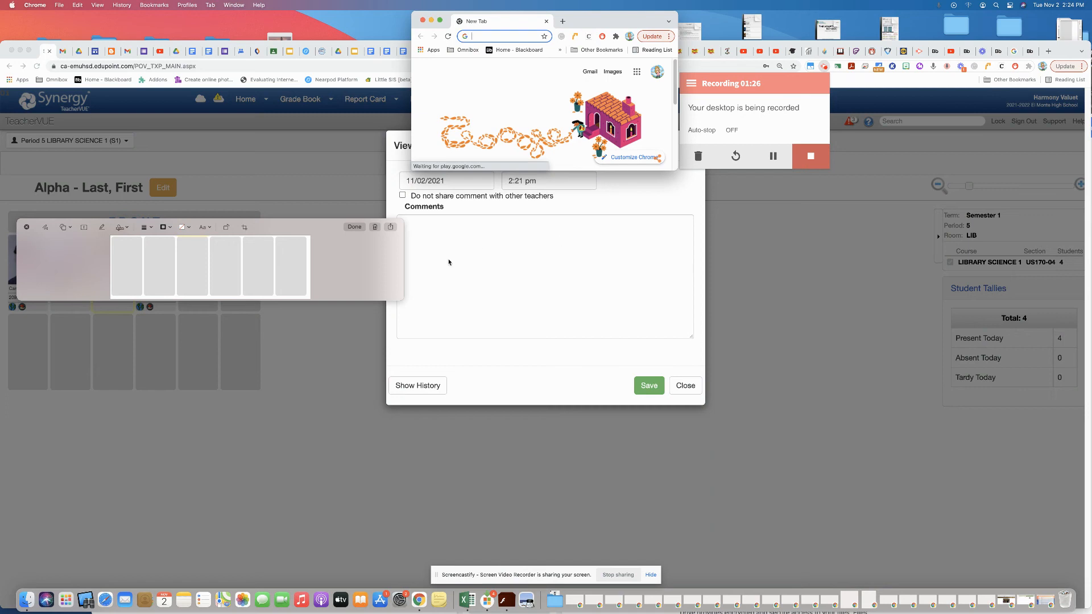
{"action": "mouse_move", "coordinate": [534, 241]}
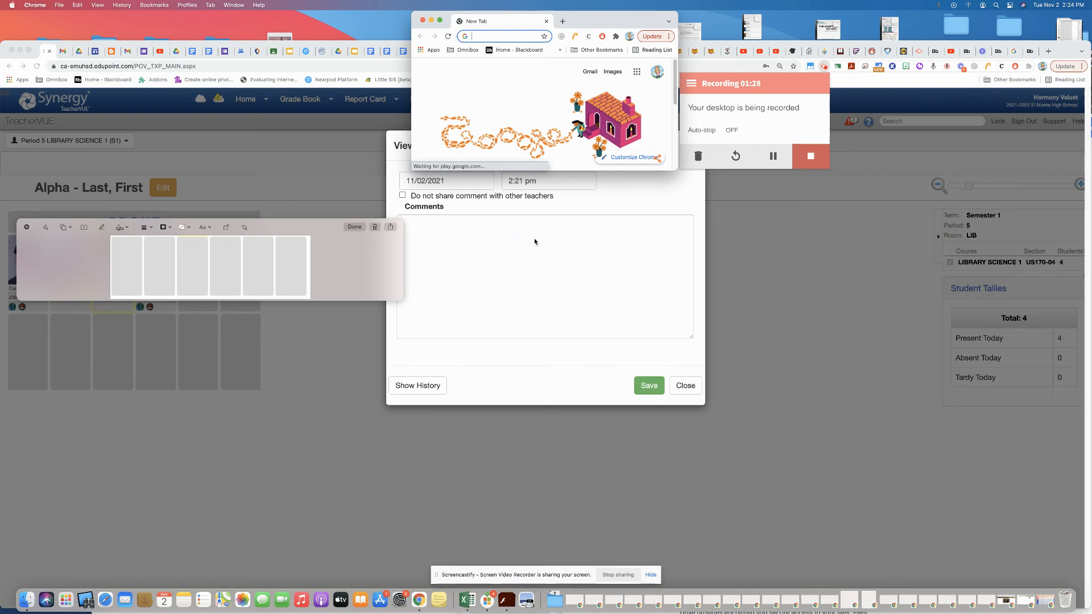
{"action": "mouse_move", "coordinate": [475, 288]}
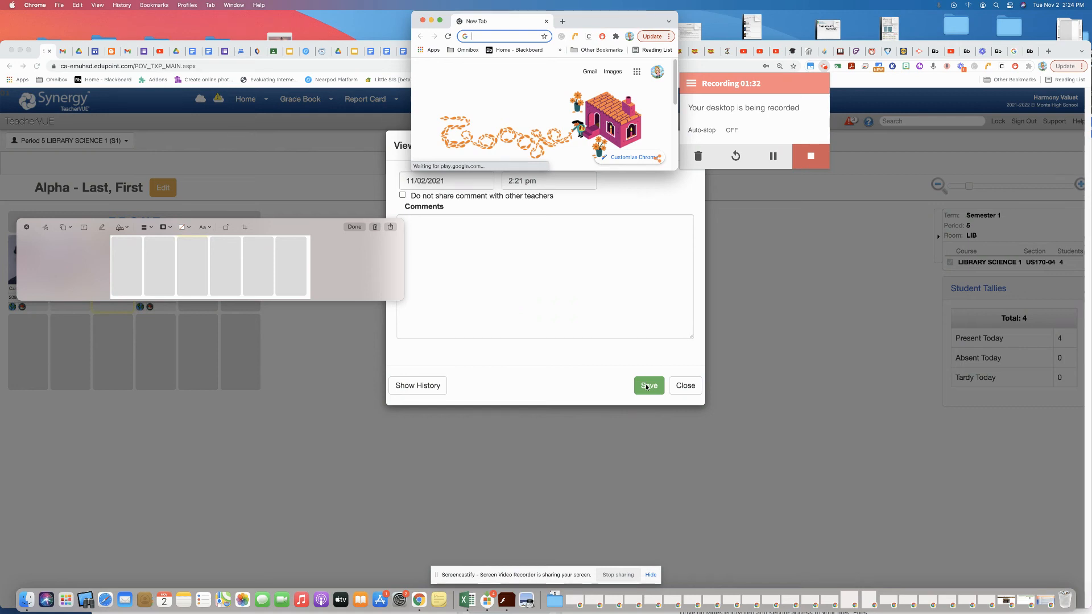
{"action": "mouse_move", "coordinate": [440, 391]}
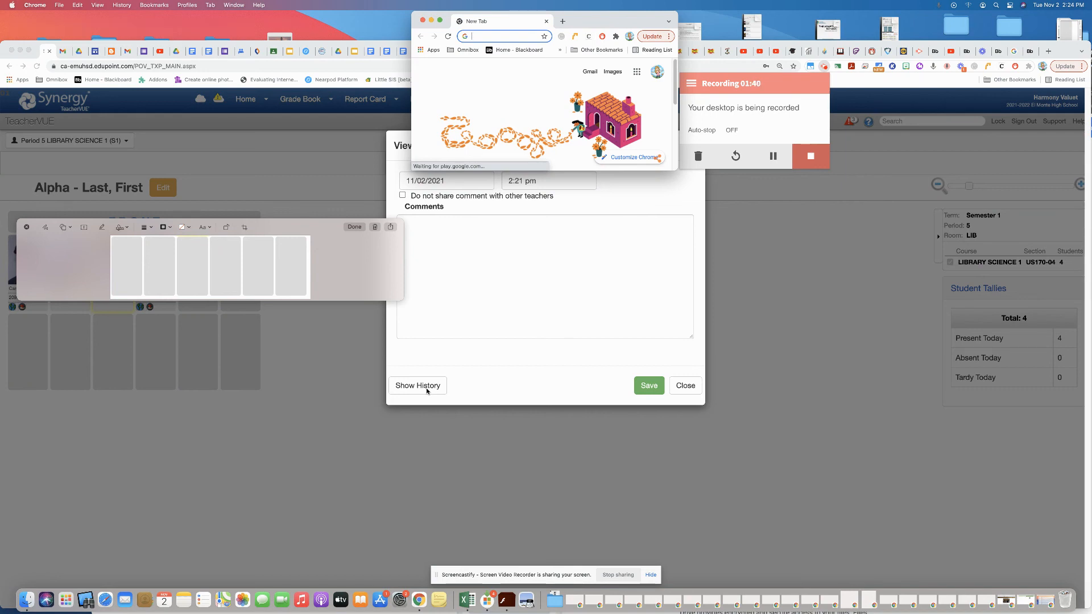
{"action": "mouse_move", "coordinate": [565, 364]}
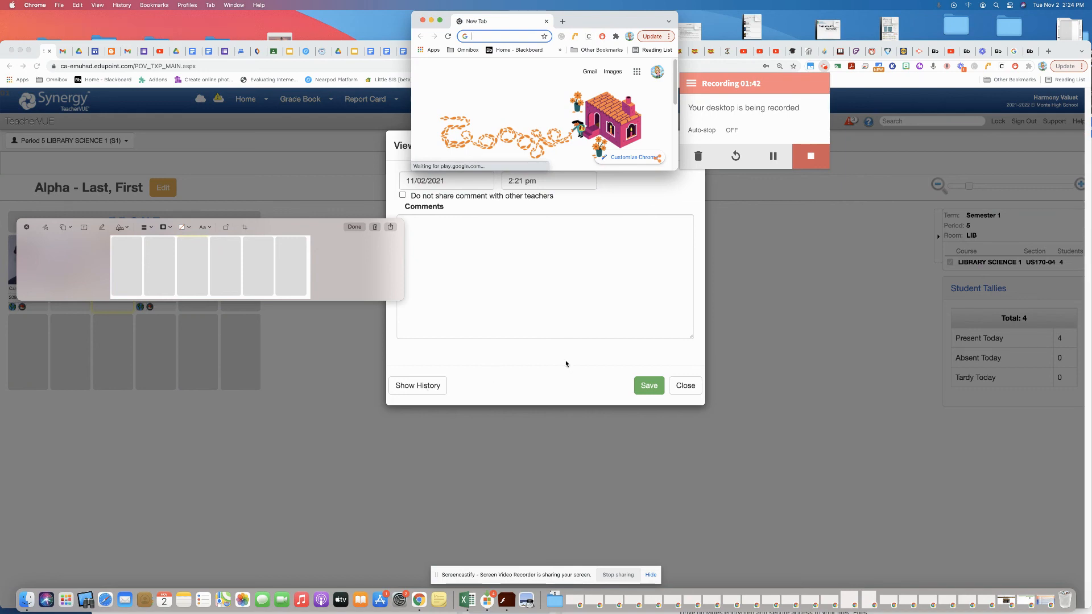